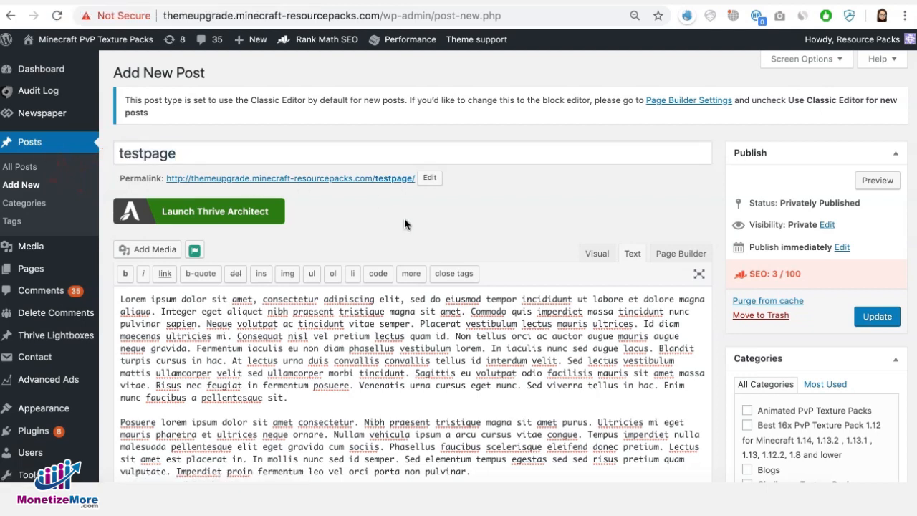
mouse_move(339, 207)
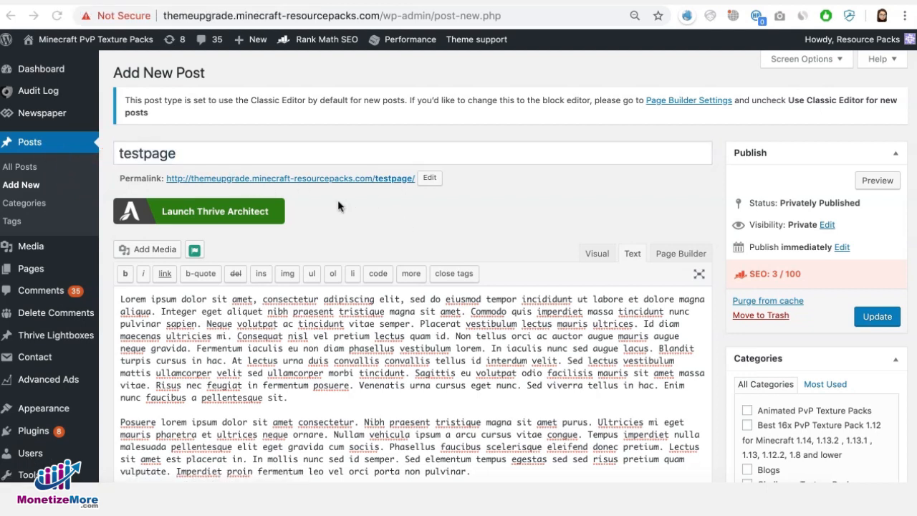
mouse_move(248, 189)
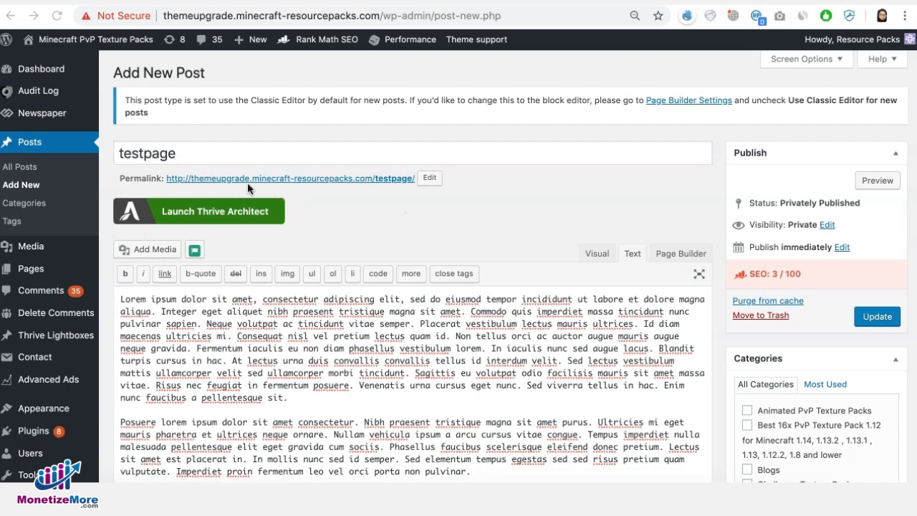
mouse_move(366, 224)
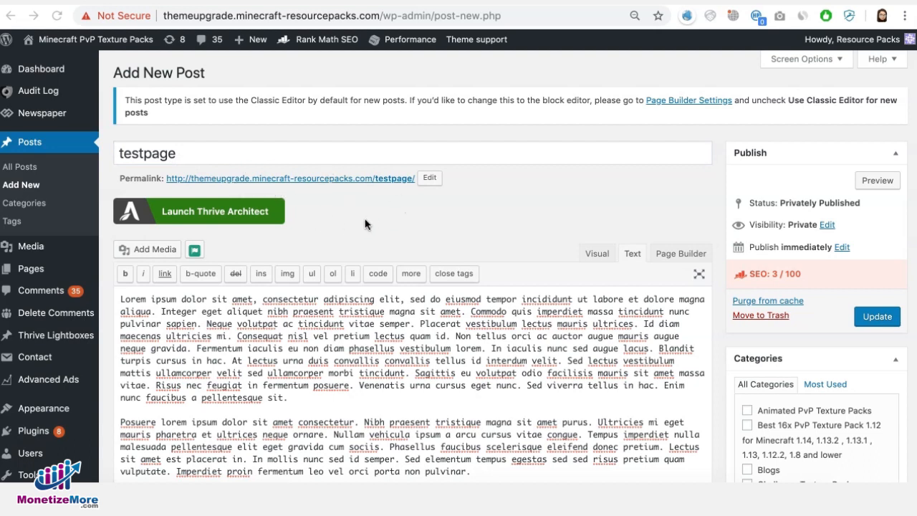
mouse_move(492, 192)
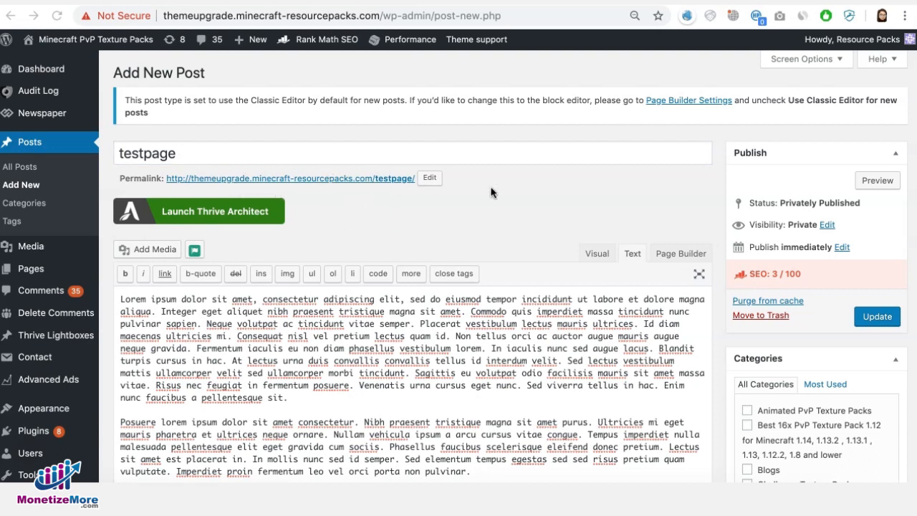
mouse_move(765, 236)
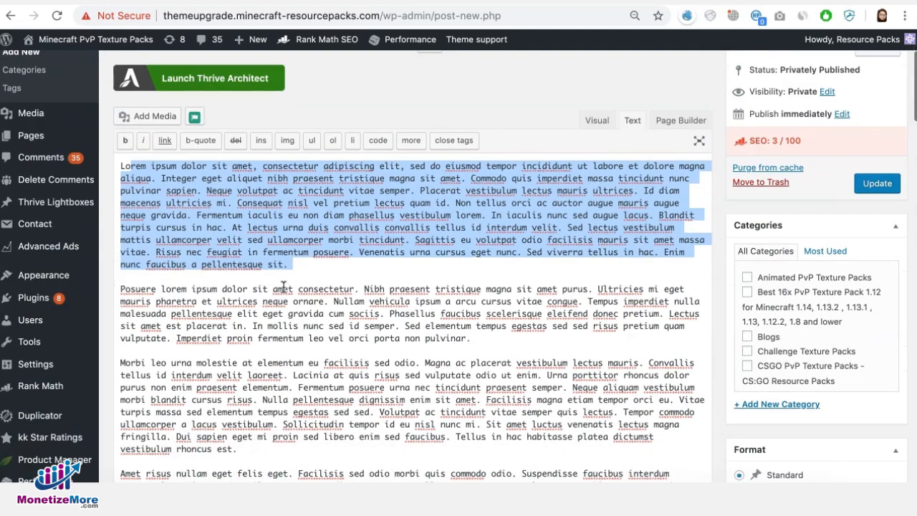
Step: Update the private testpage post, then search its page source for <body and select post ID 22060
scroll(down, 3)
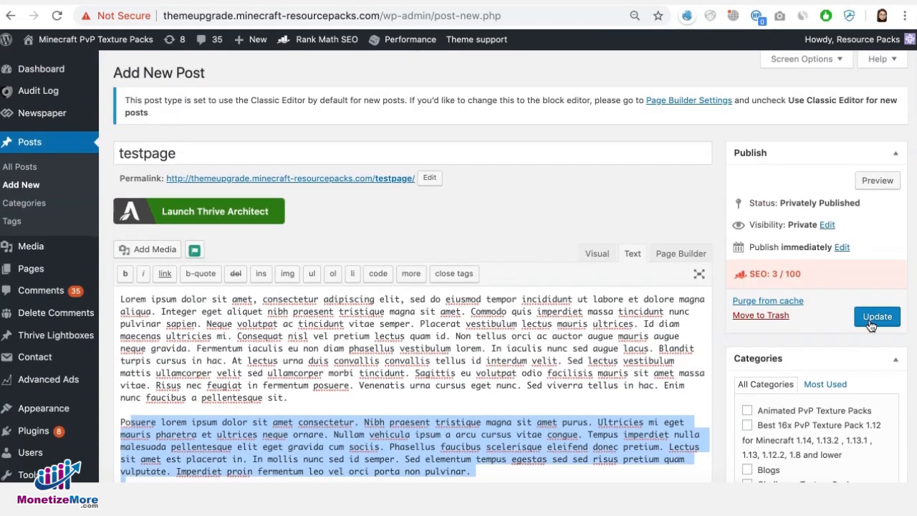
click(877, 315)
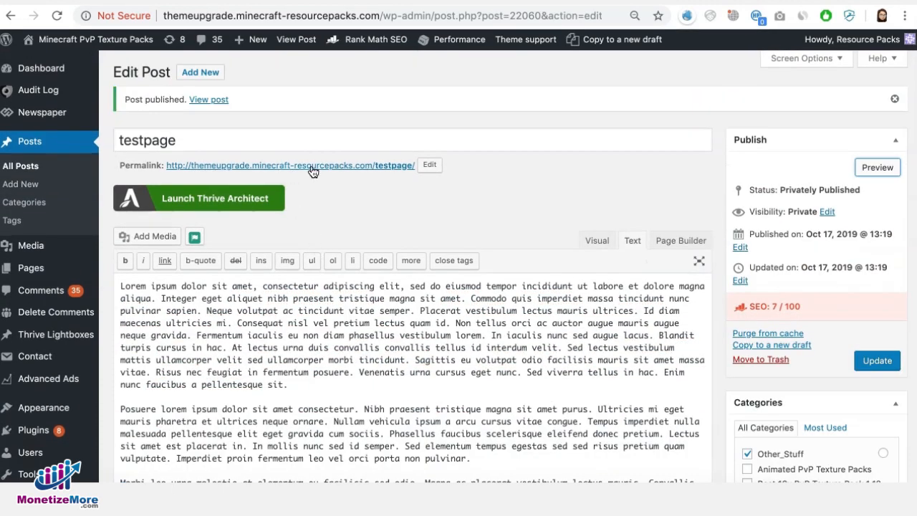
click(311, 165)
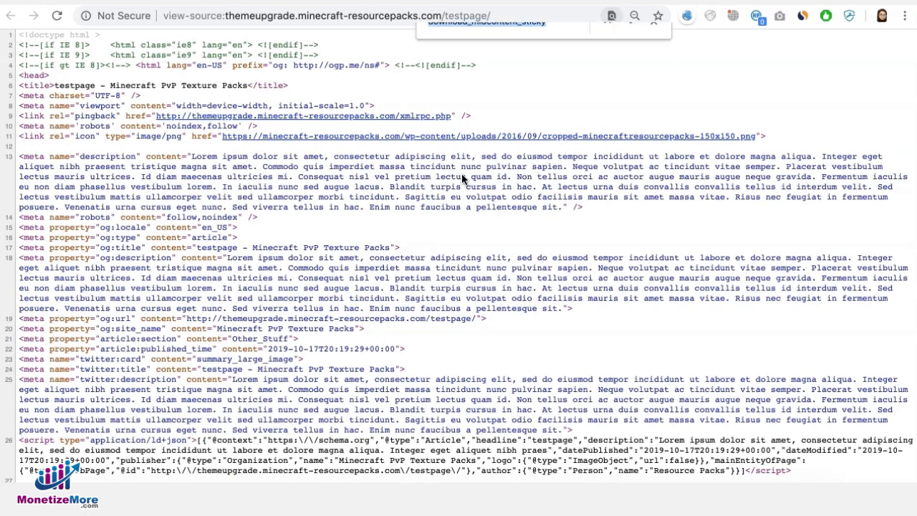
text(<body)
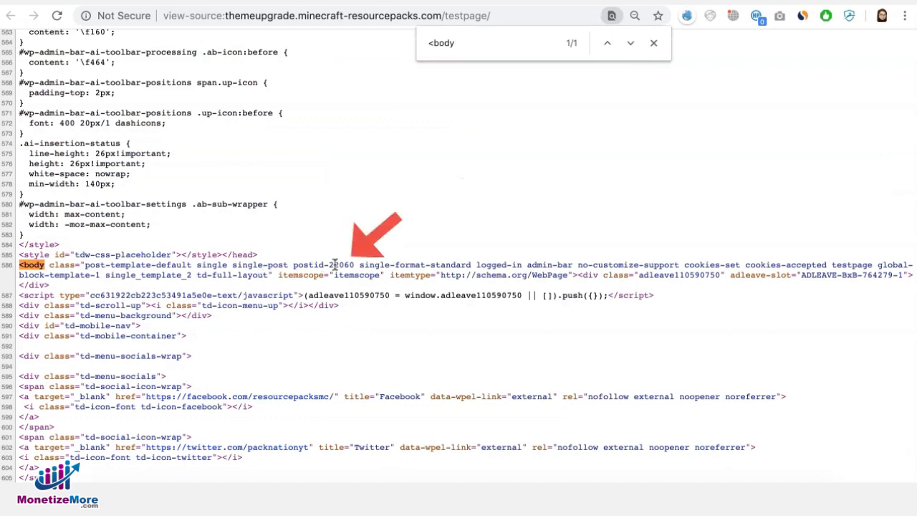
double_click(338, 265)
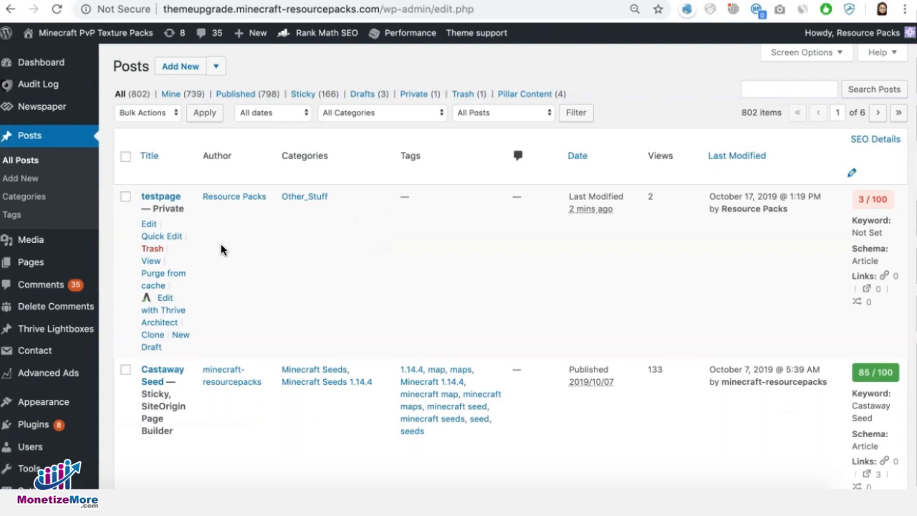
mouse_move(226, 252)
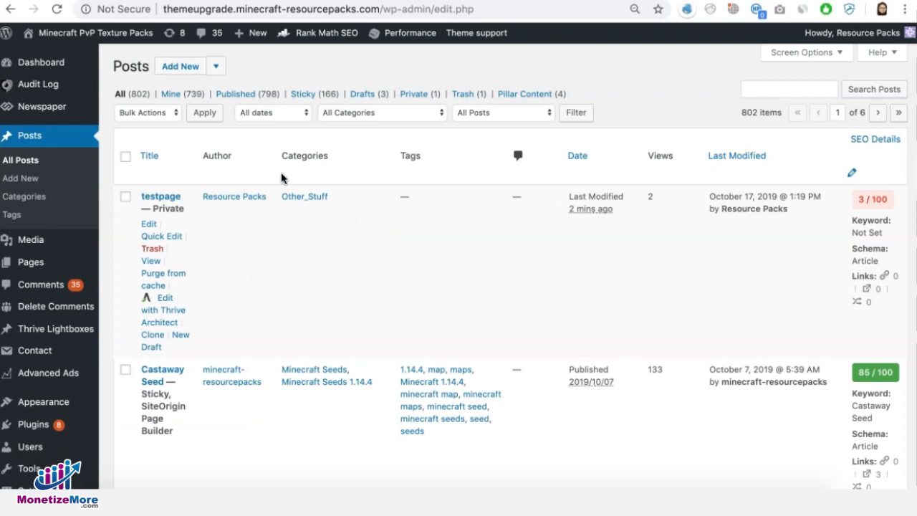
mouse_move(23, 178)
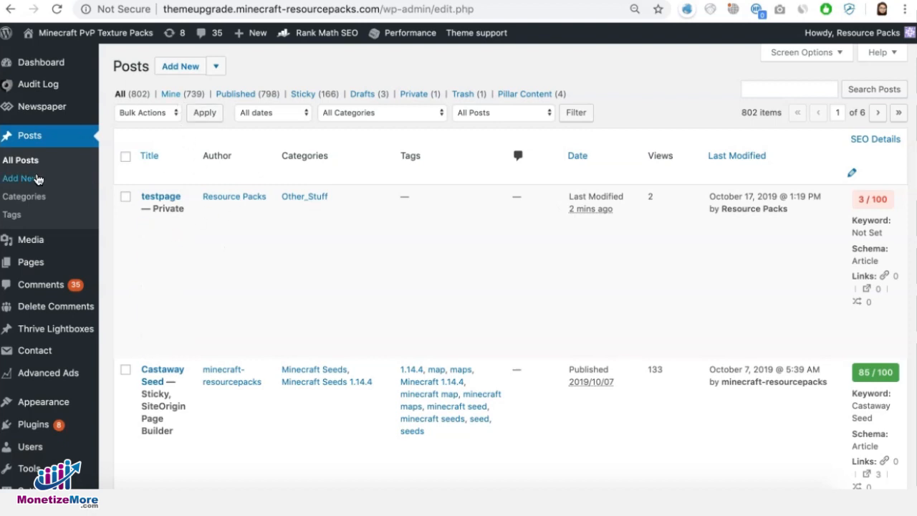
mouse_move(166, 199)
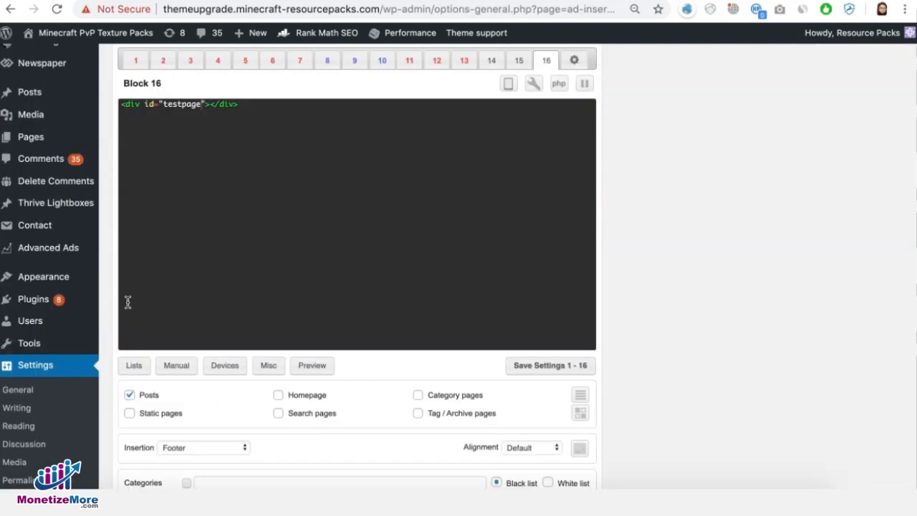
Step: Scroll through Ad Inserter block 16's testpage div code and post footer insertion settings
scroll(down, 3)
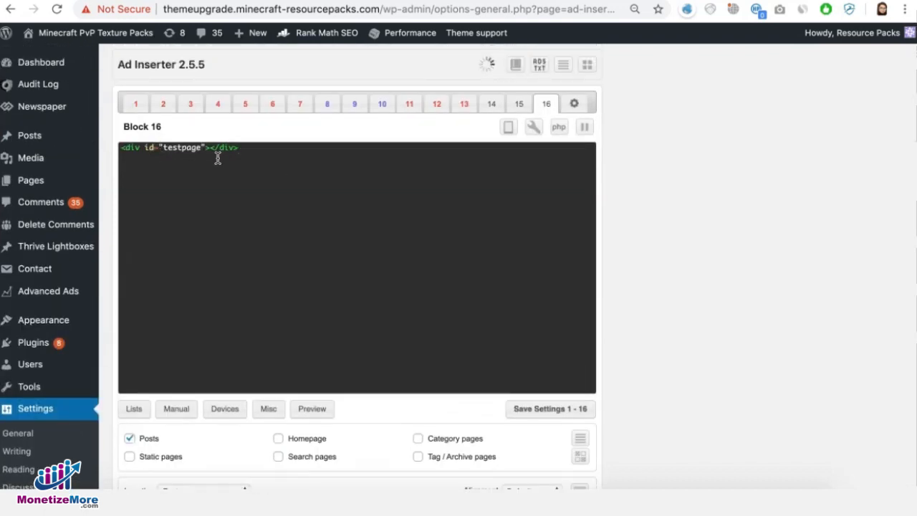
scroll(down, 3)
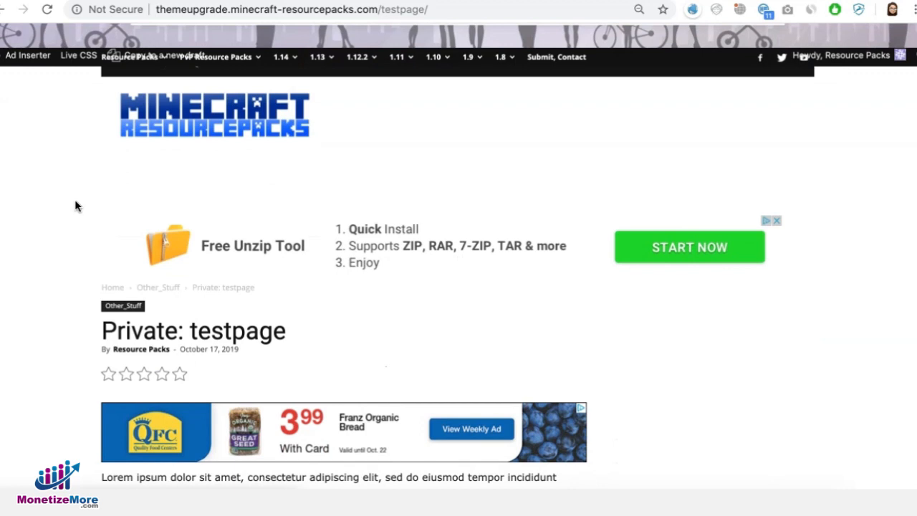
Step: View the HTML source of the live testpage post from the browser's context menu
right_click(78, 207)
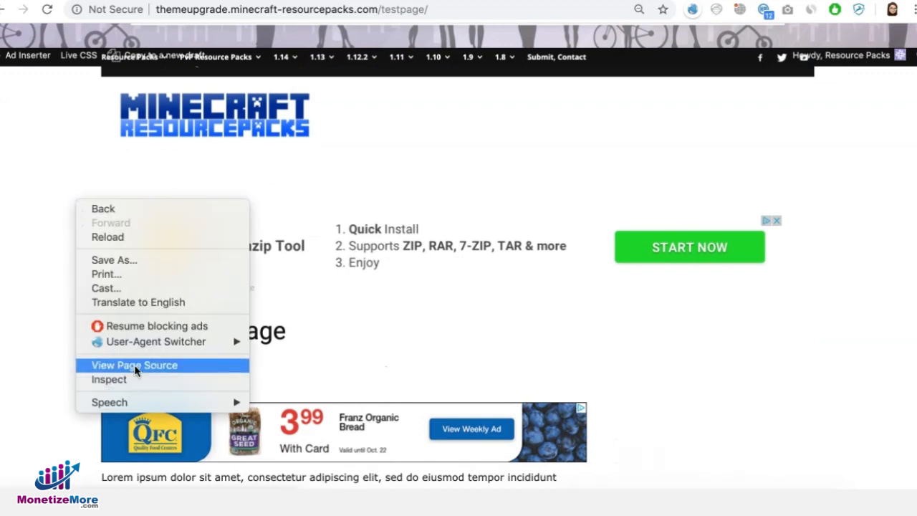
click(134, 365)
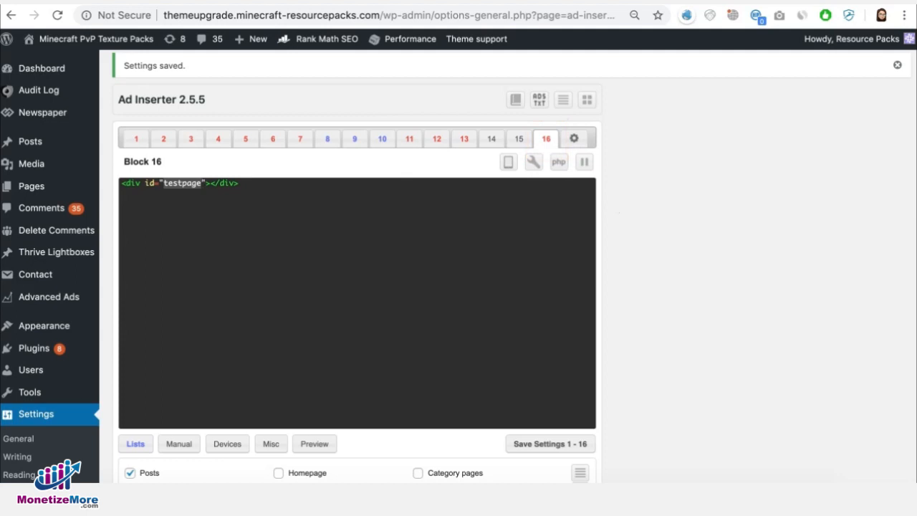
Step: Open the Arctic post and view its page source to check for the testpage marker
scroll(down, 3)
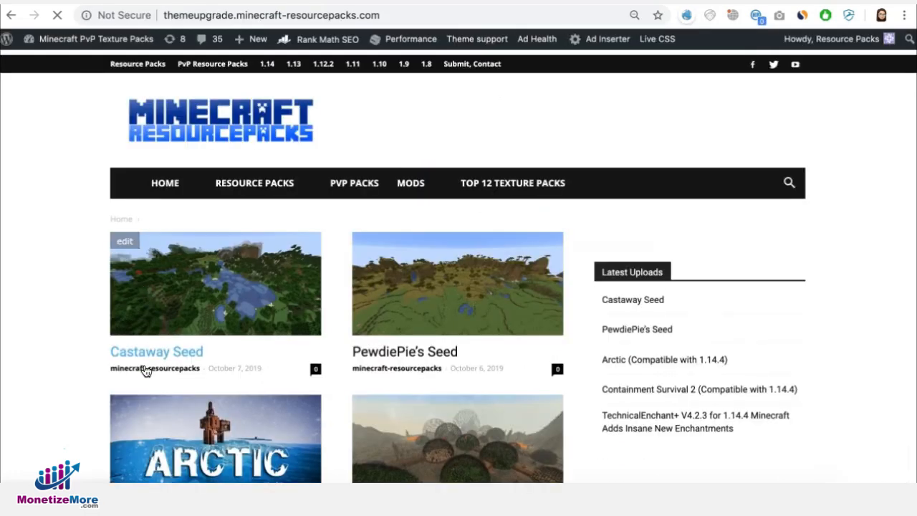
scroll(down, 3)
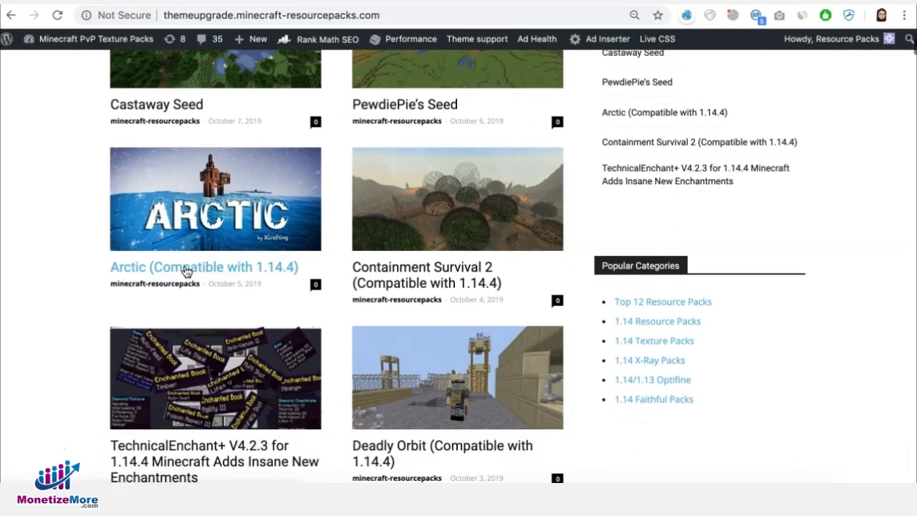
click(204, 266)
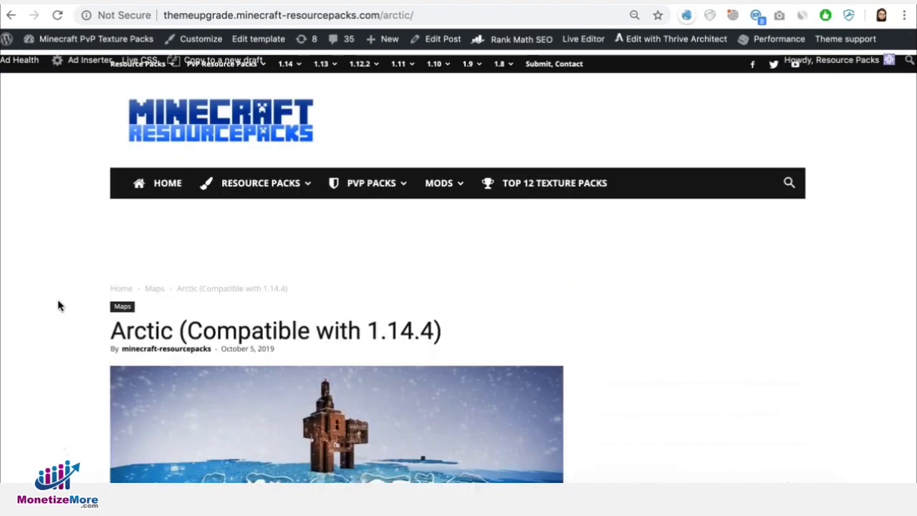
right_click(60, 306)
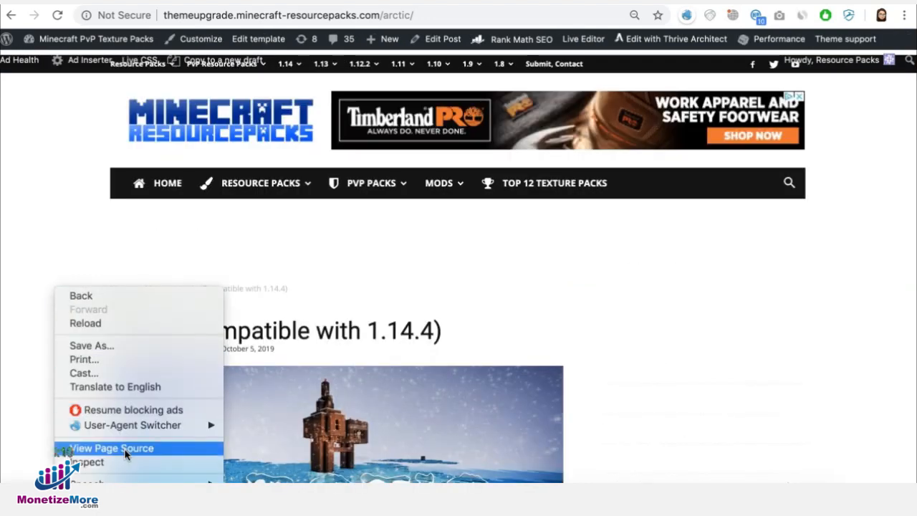
click(111, 448)
text(testpage)
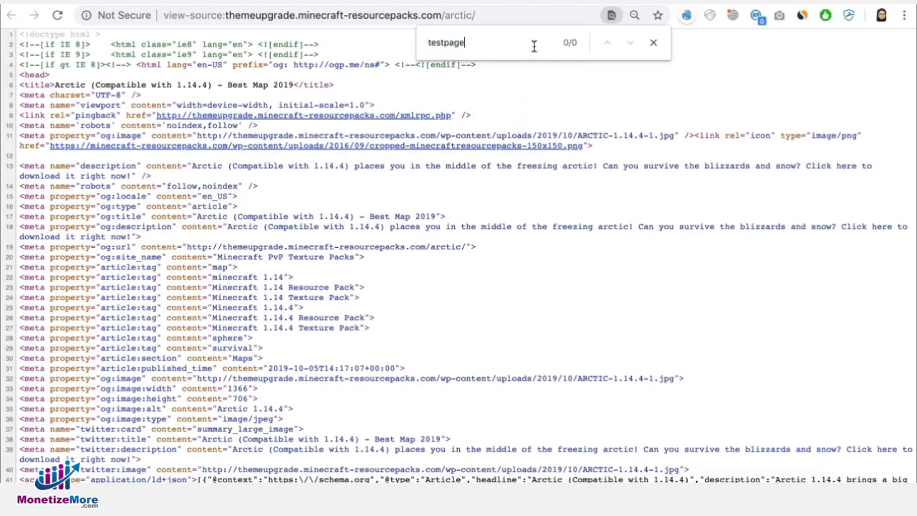
mouse_move(536, 43)
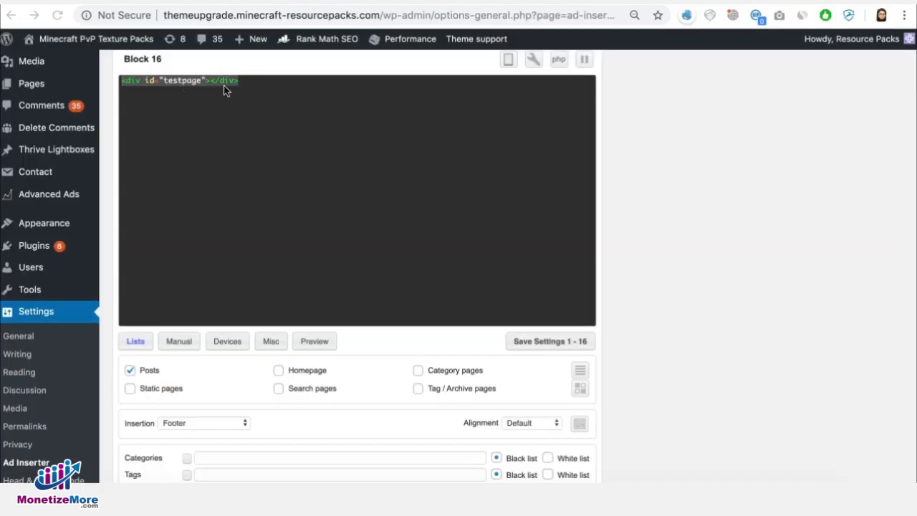
mouse_move(243, 250)
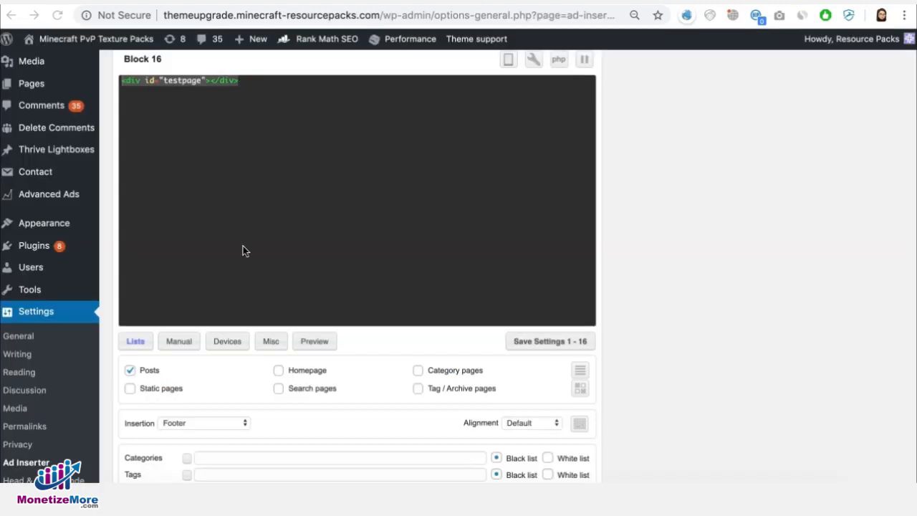
mouse_move(116, 383)
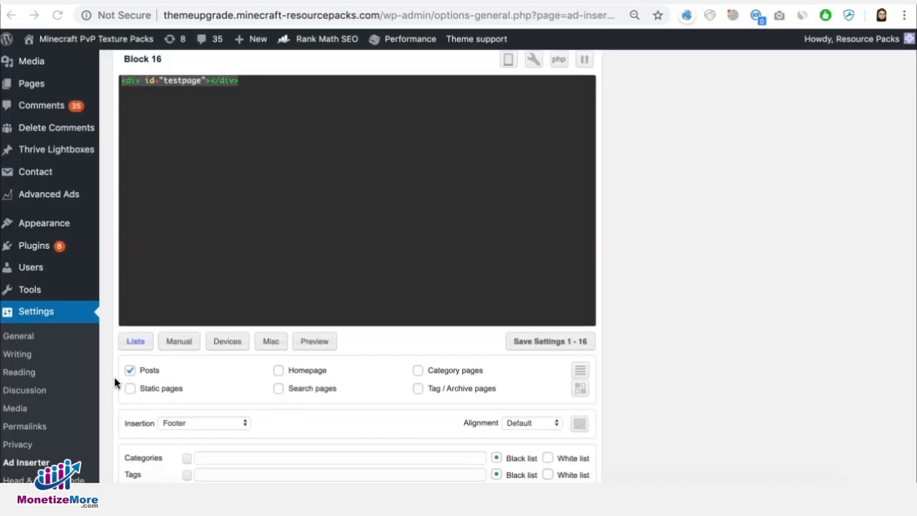
mouse_move(216, 426)
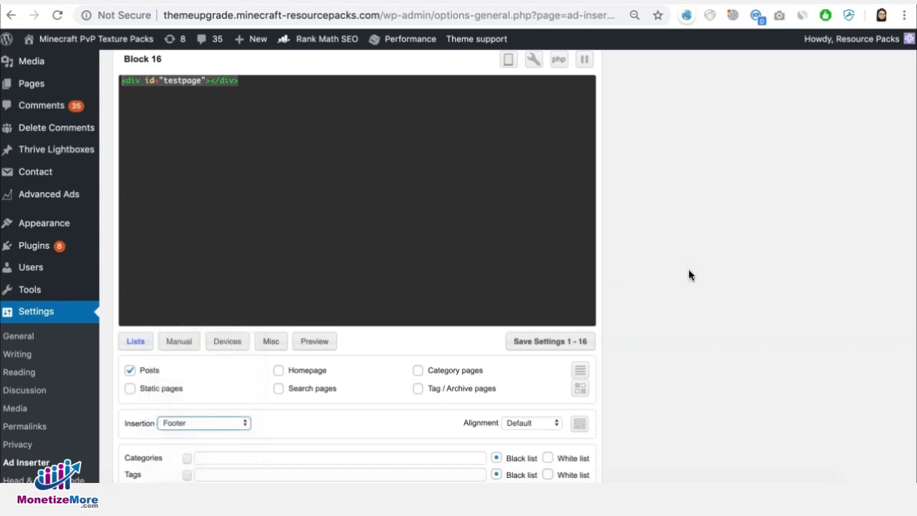
scroll(down, 3)
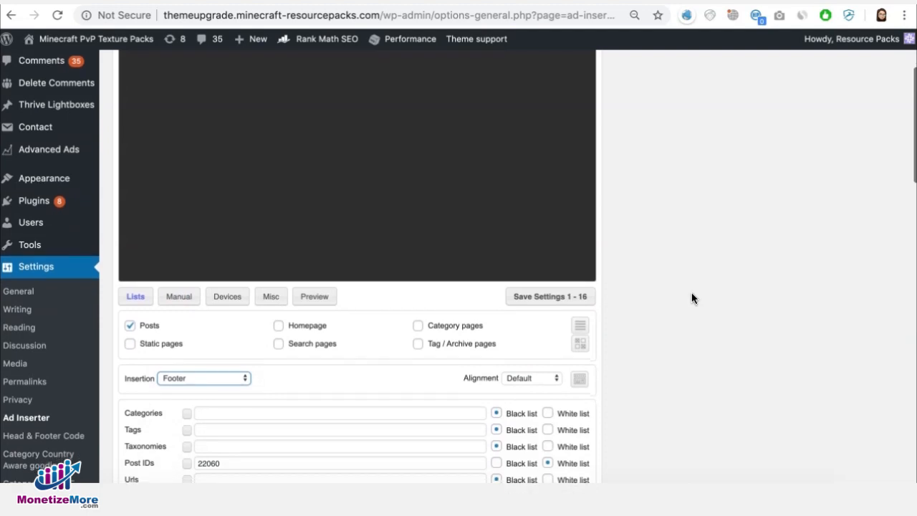
scroll(down, 3)
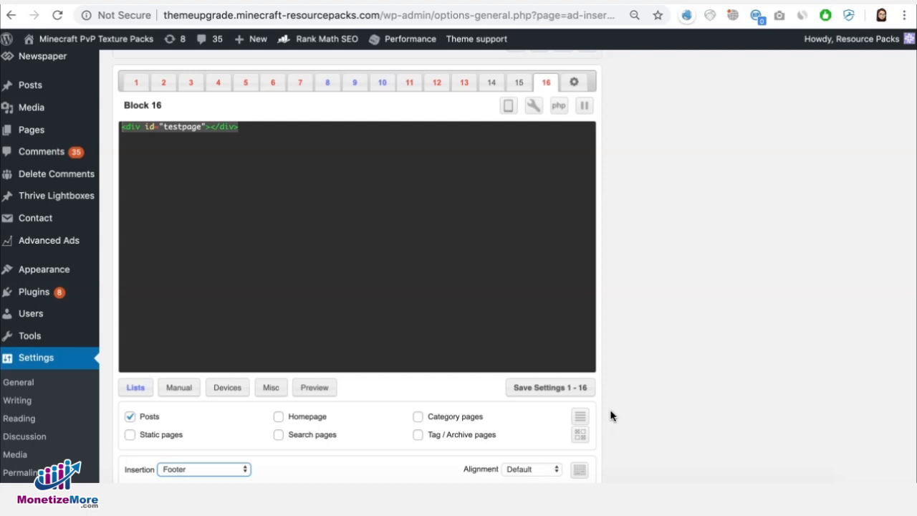
mouse_move(515, 263)
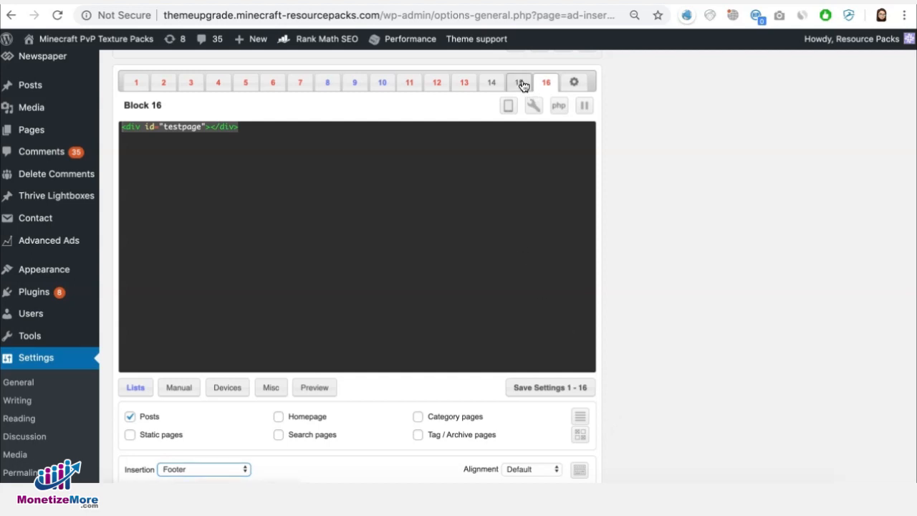
Step: Inspect Ad Inserter's Hooks settings and select Hook 1's wp_head action name
click(573, 82)
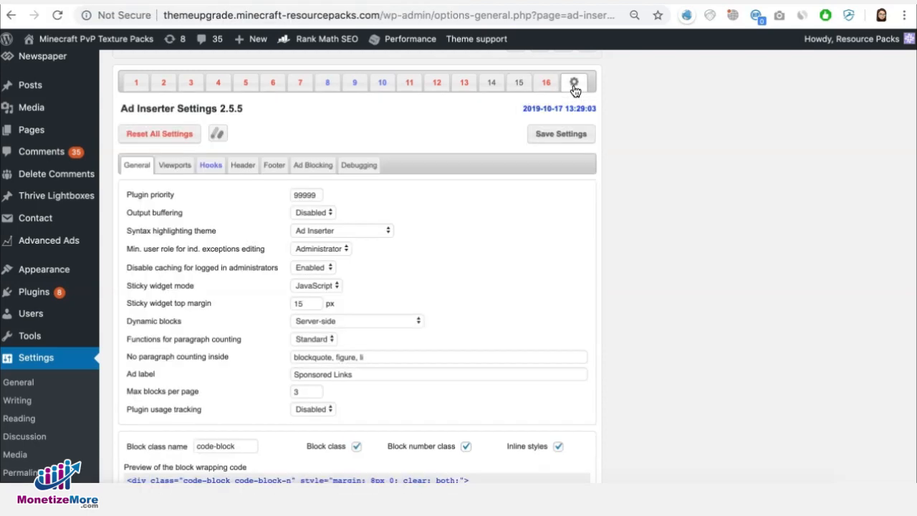
click(209, 165)
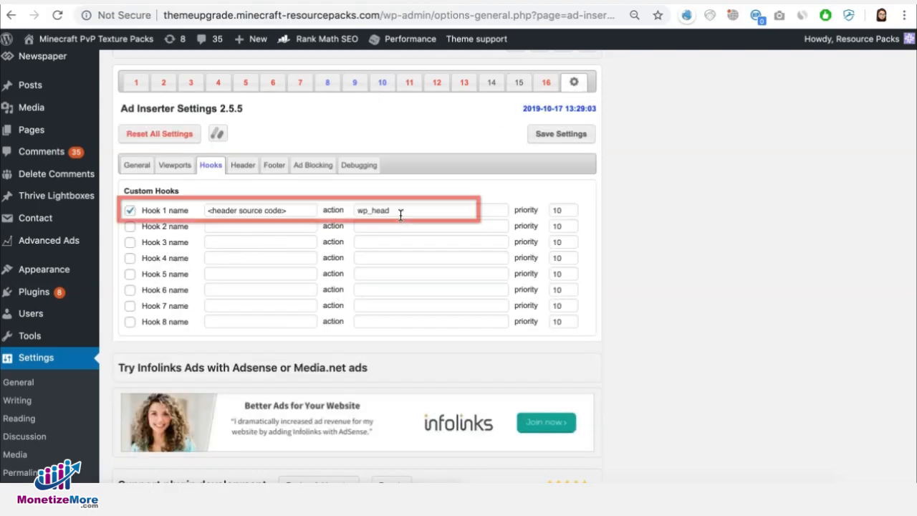
double_click(372, 210)
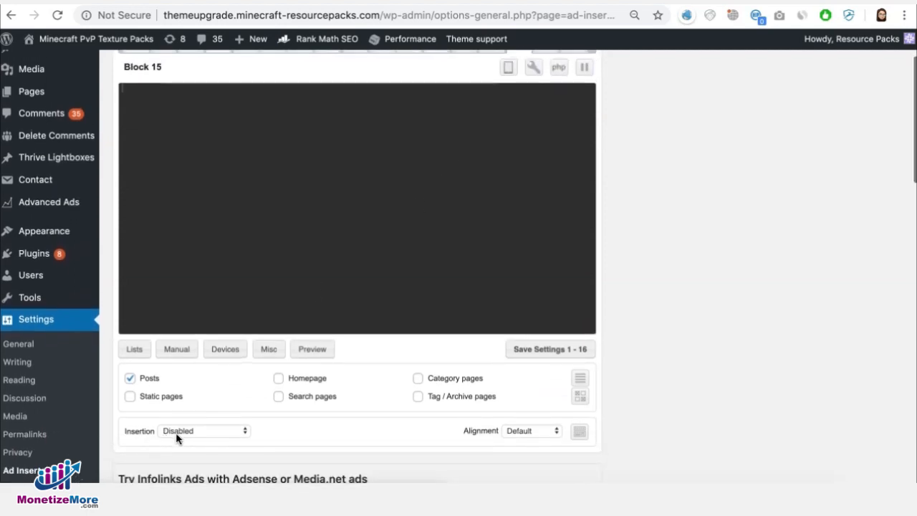
Step: Set Block 15's insertion to the header source code hook
click(204, 431)
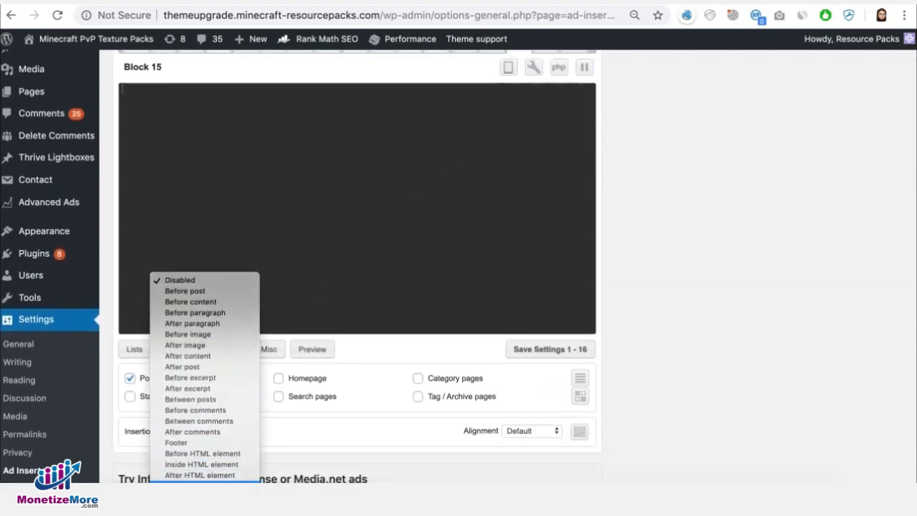
click(204, 431)
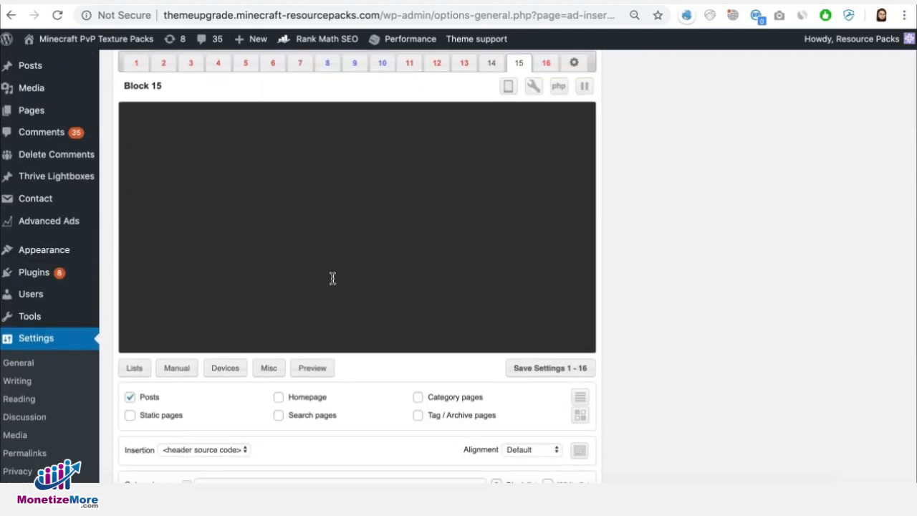
mouse_move(644, 45)
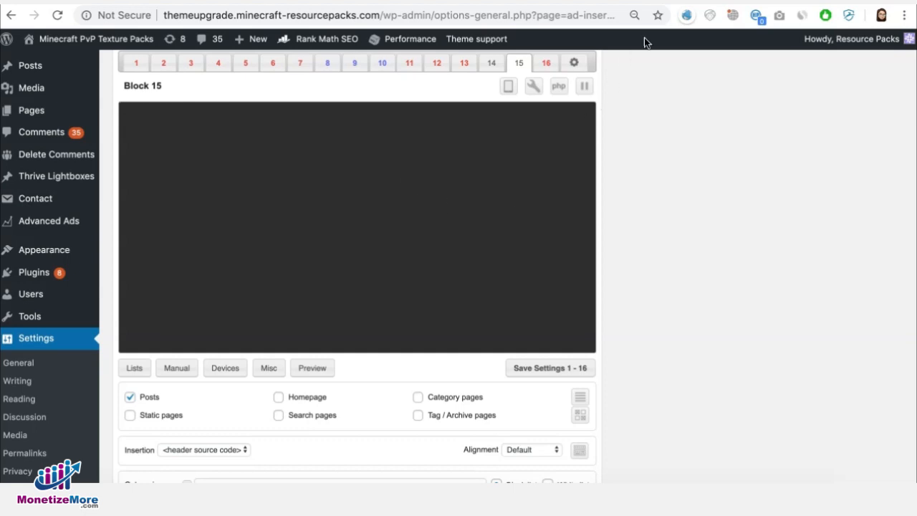
mouse_move(410, 215)
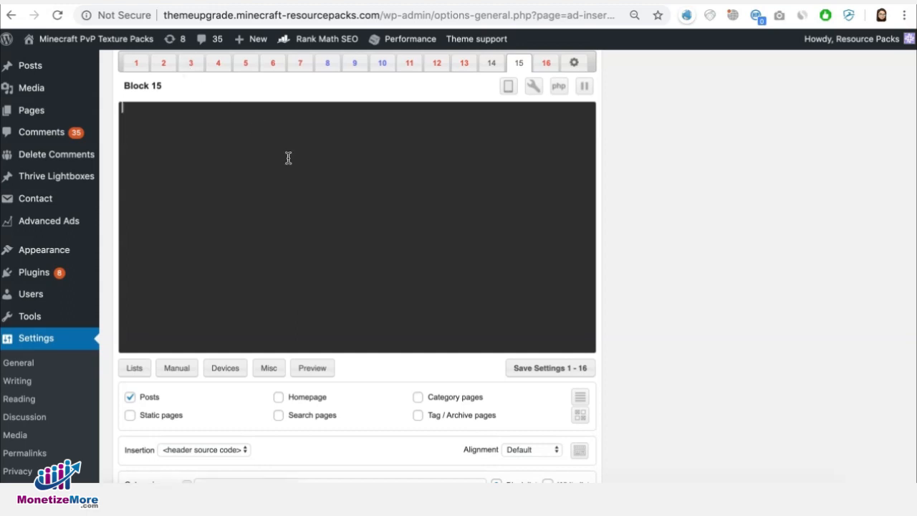
scroll(down, 3)
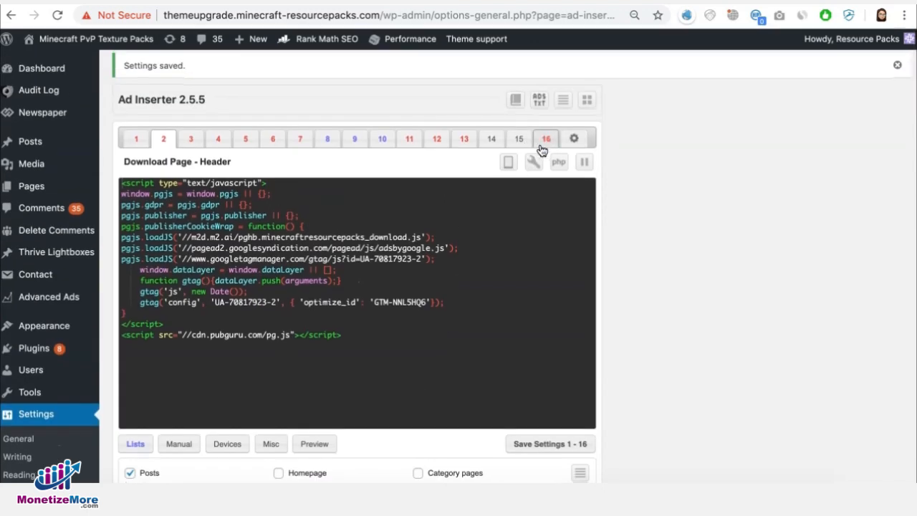
Step: Scroll Block 2's settings down to the Post IDs field
scroll(down, 3)
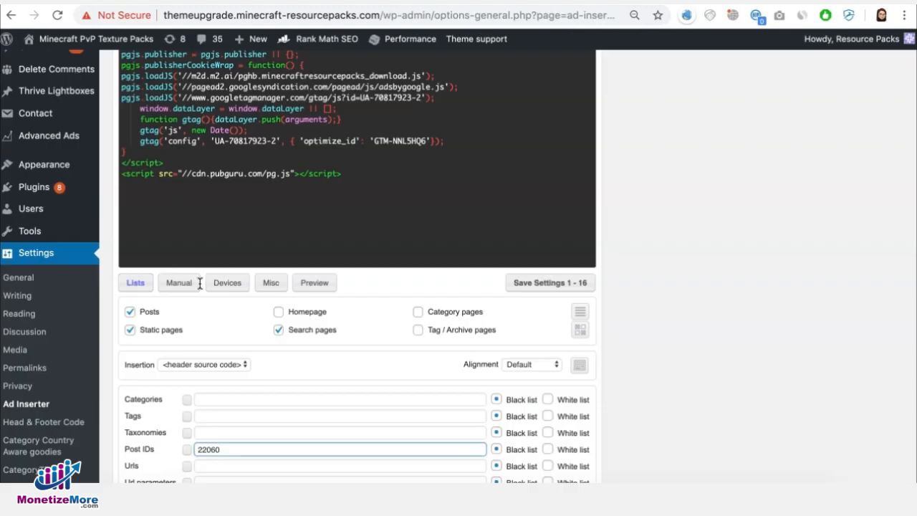
mouse_move(435, 349)
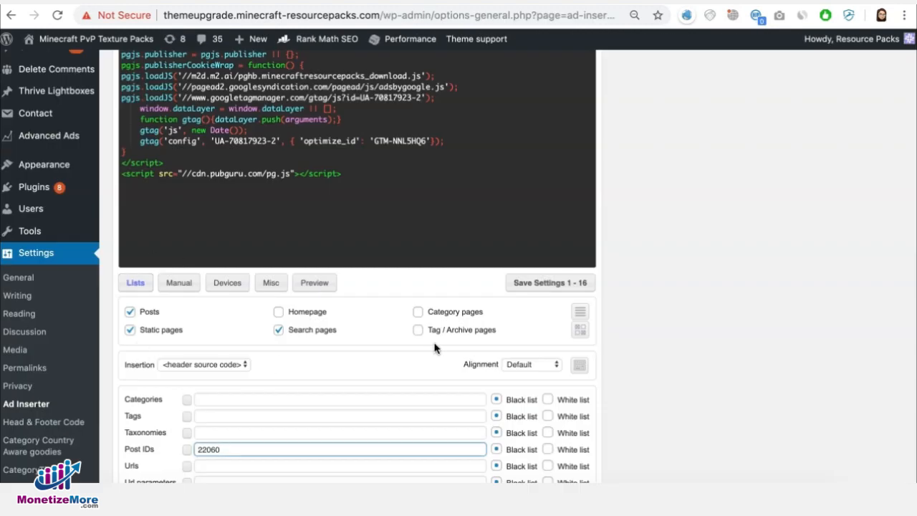